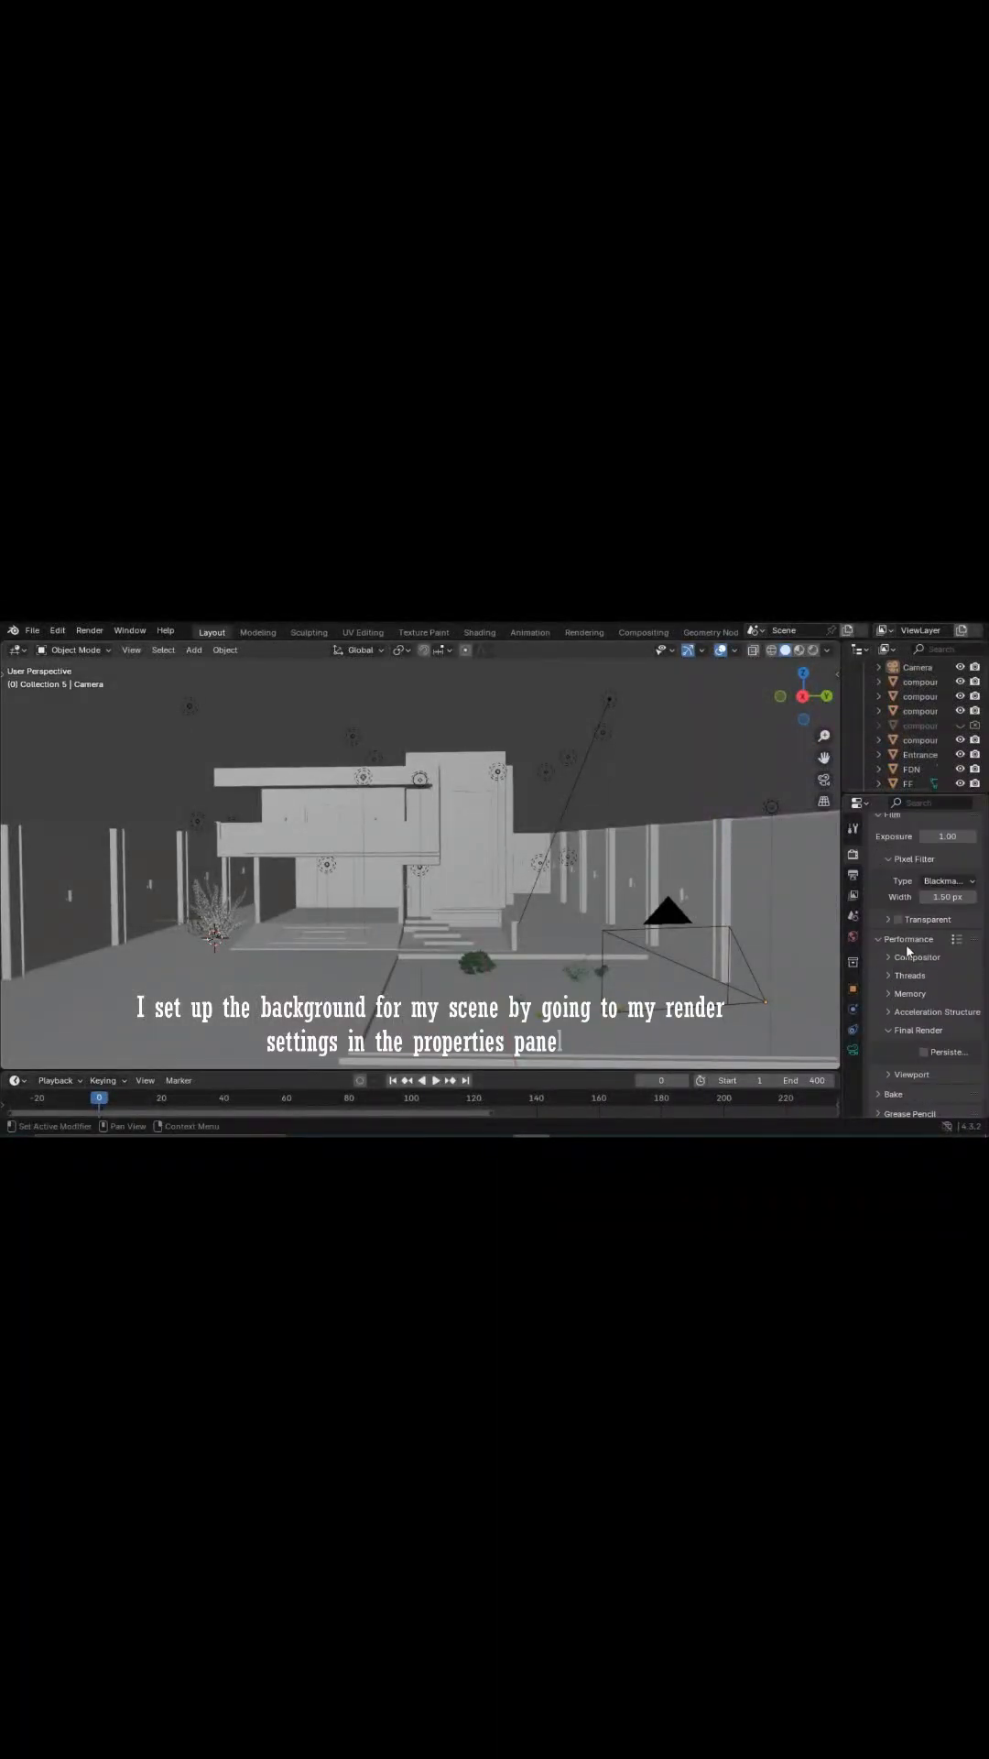
# Switch the Properties editor to the camera's Object Data settings.
pyautogui.click(897, 919)
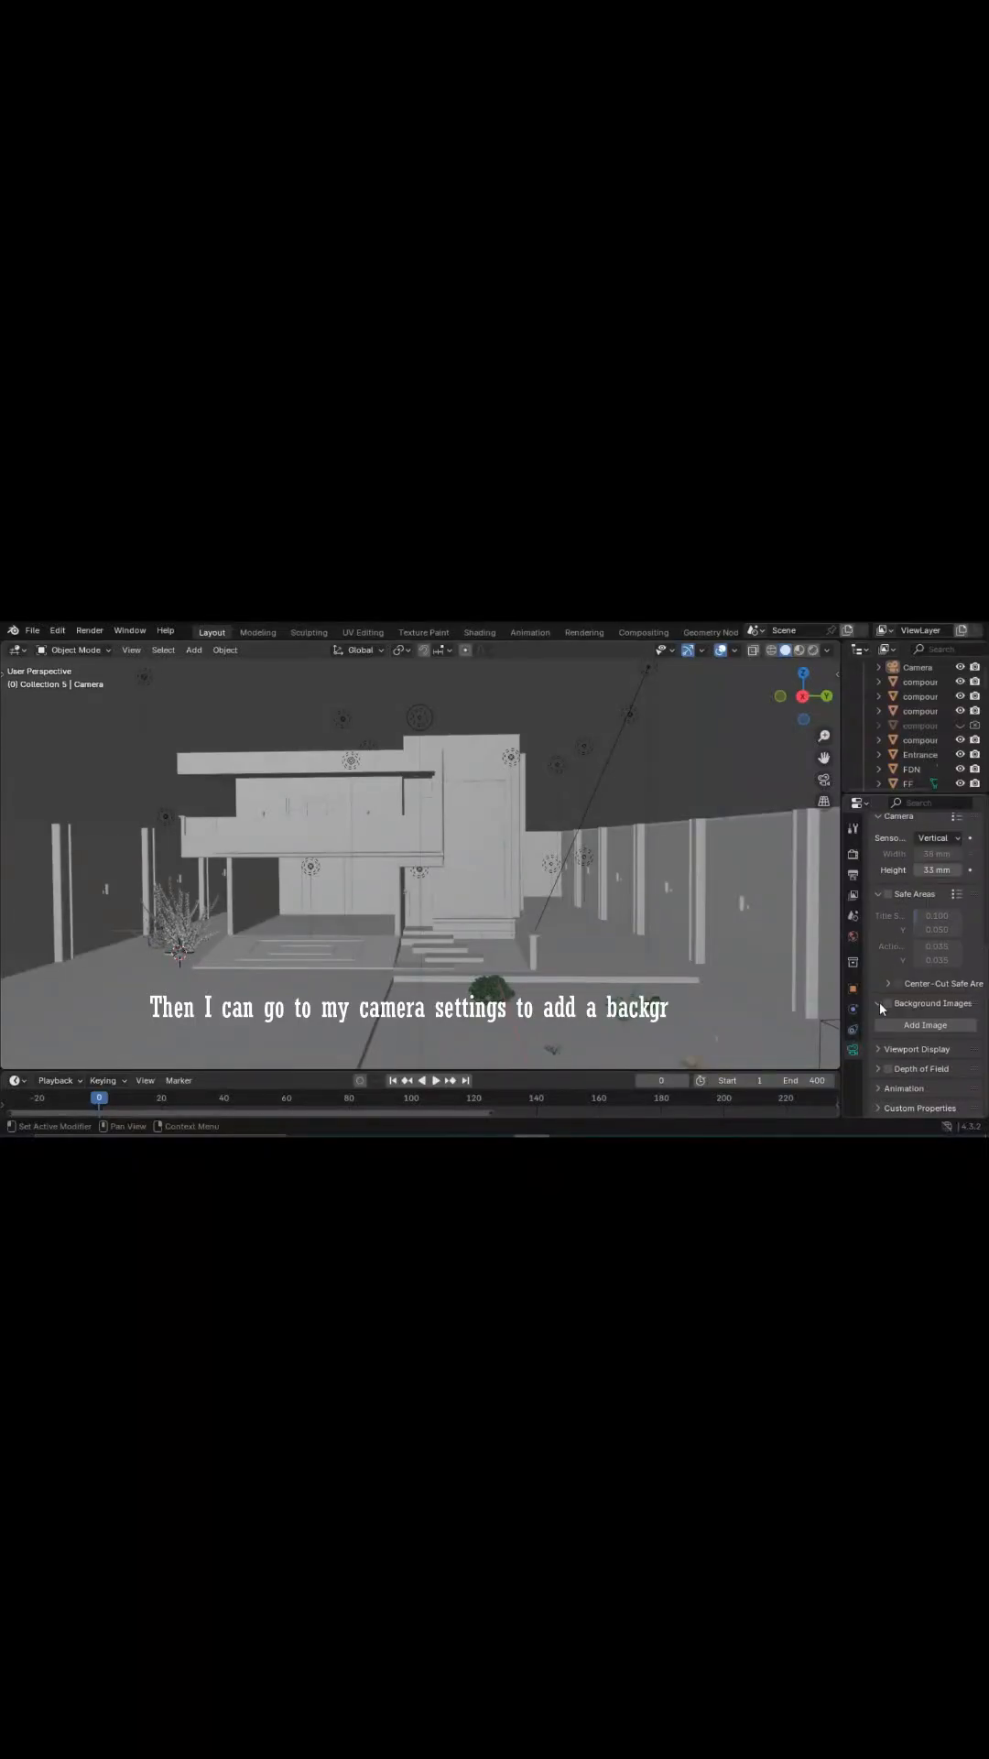
# Add a camera background image and browse for the park photo file.
pyautogui.click(925, 1024)
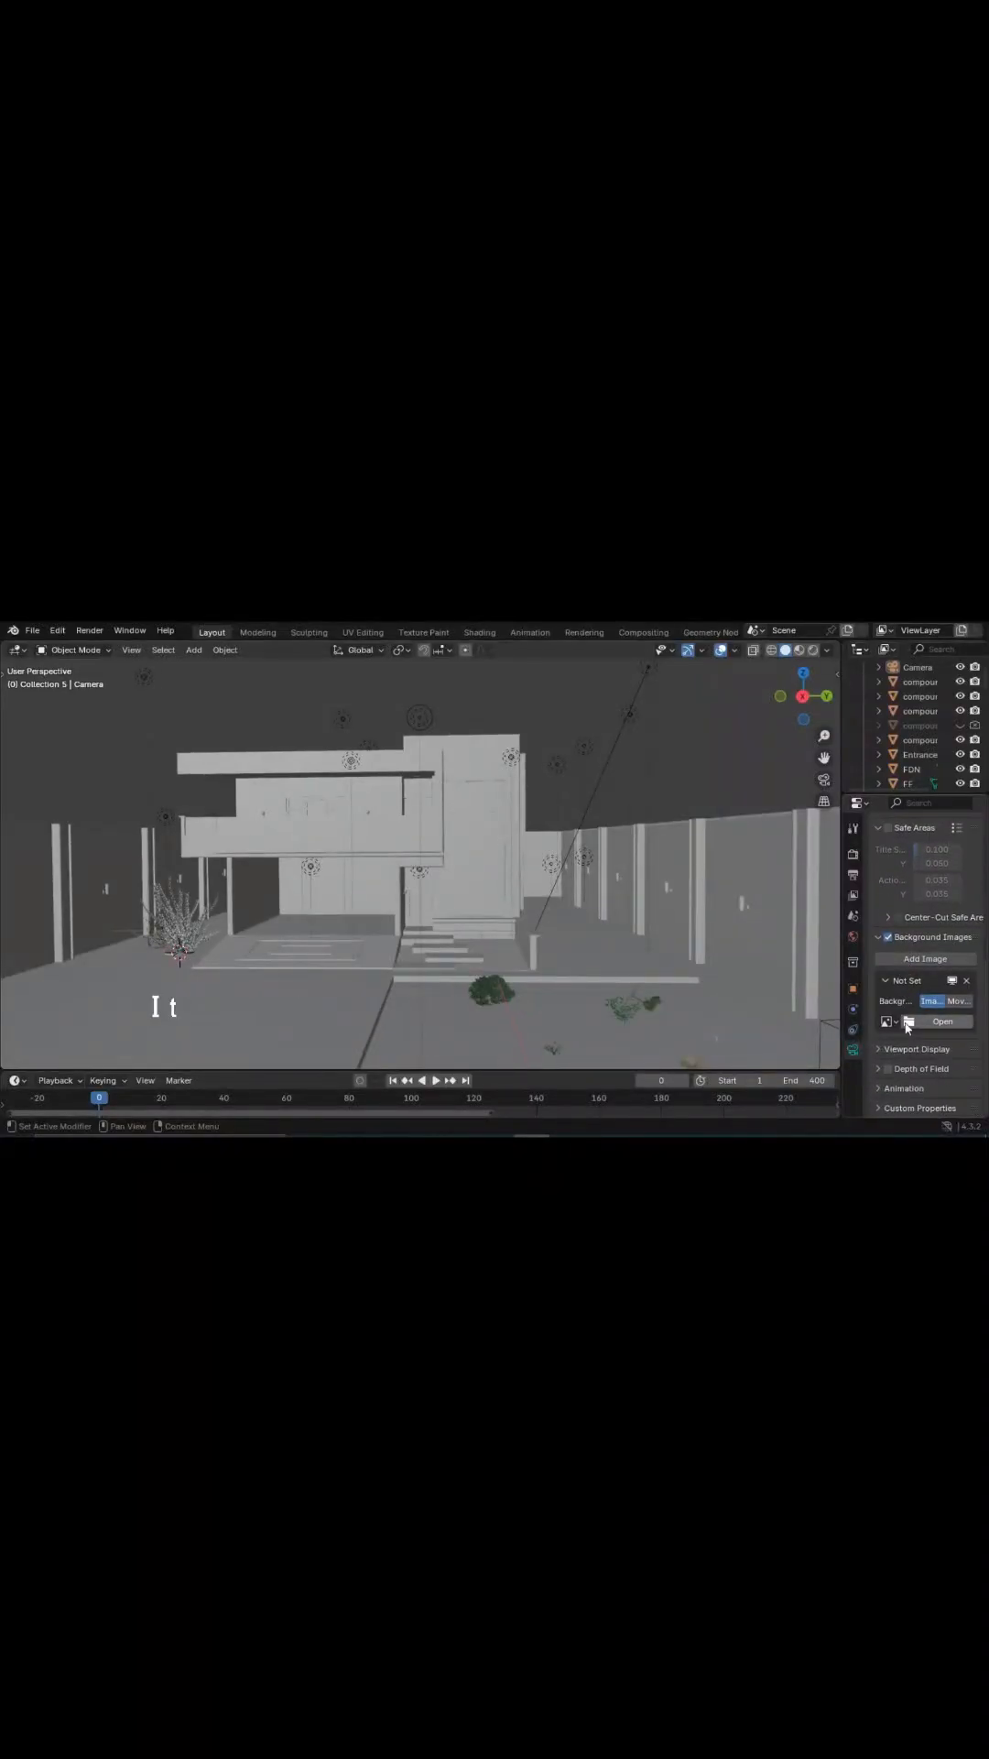
pyautogui.click(943, 1021)
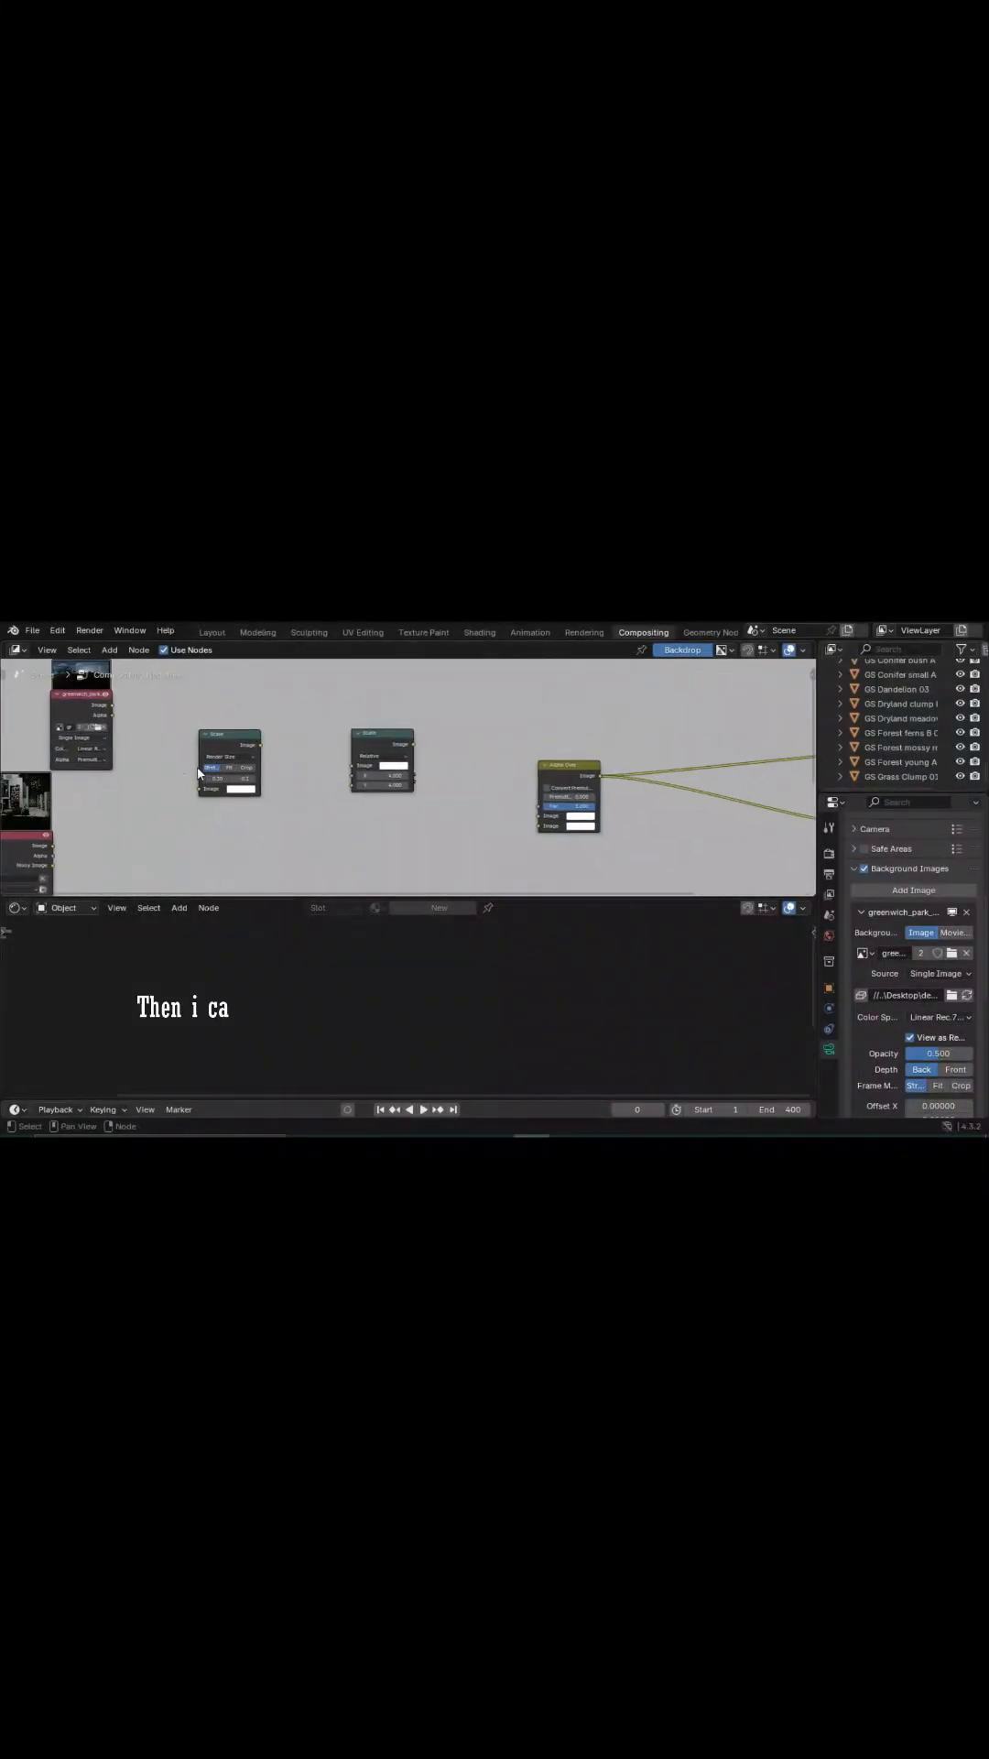
# Link the background Image into the Scale node and Render Layers into Alpha Over.
pyautogui.moveTo(411, 743); pyautogui.dragTo(540, 815)
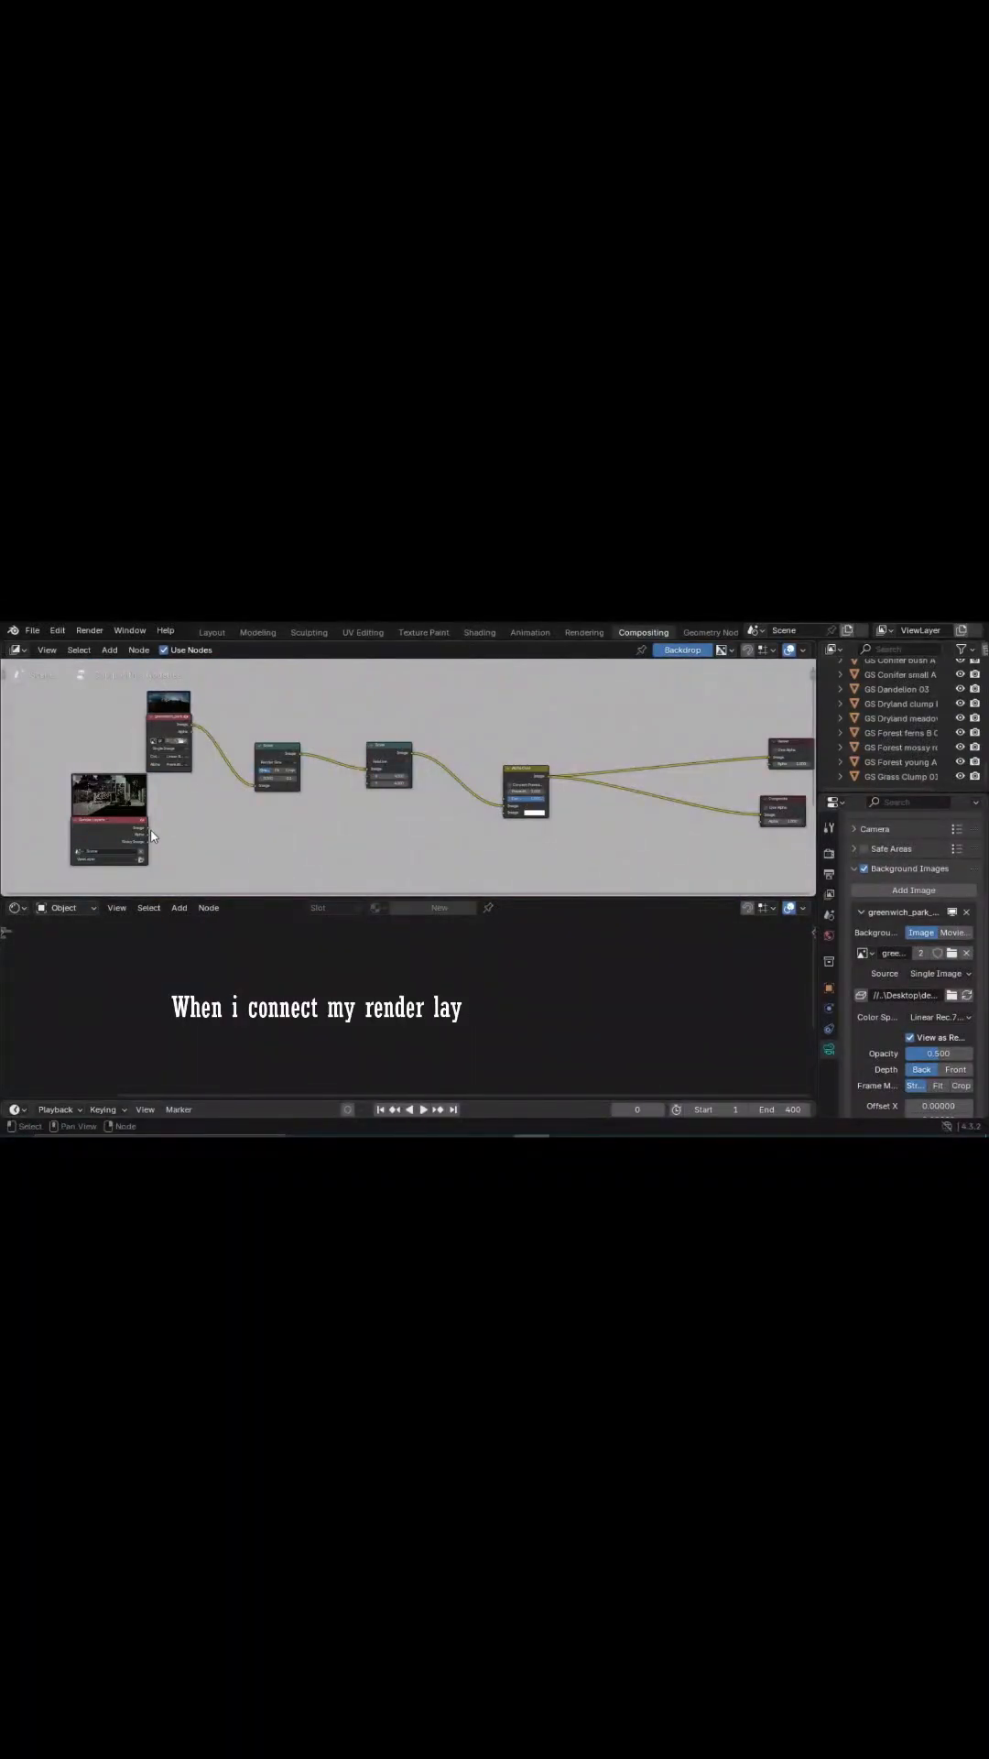
pyautogui.moveTo(129, 819); pyautogui.dragTo(515, 808)
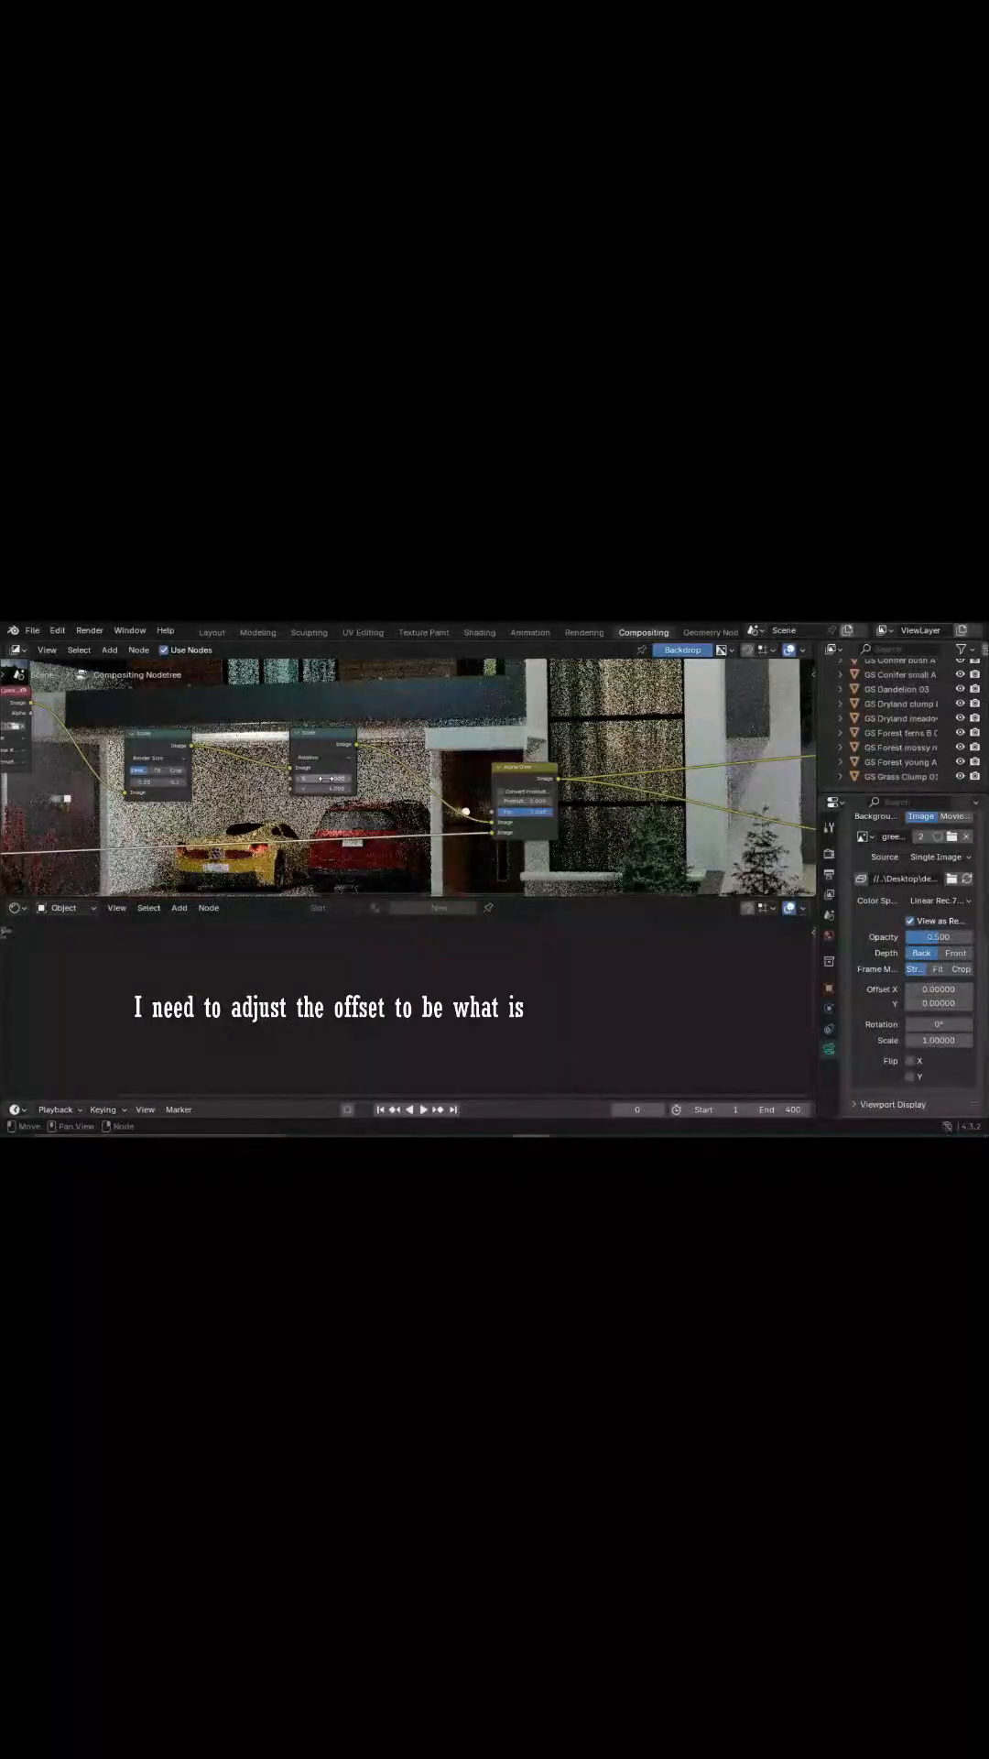
pyautogui.click(212, 631)
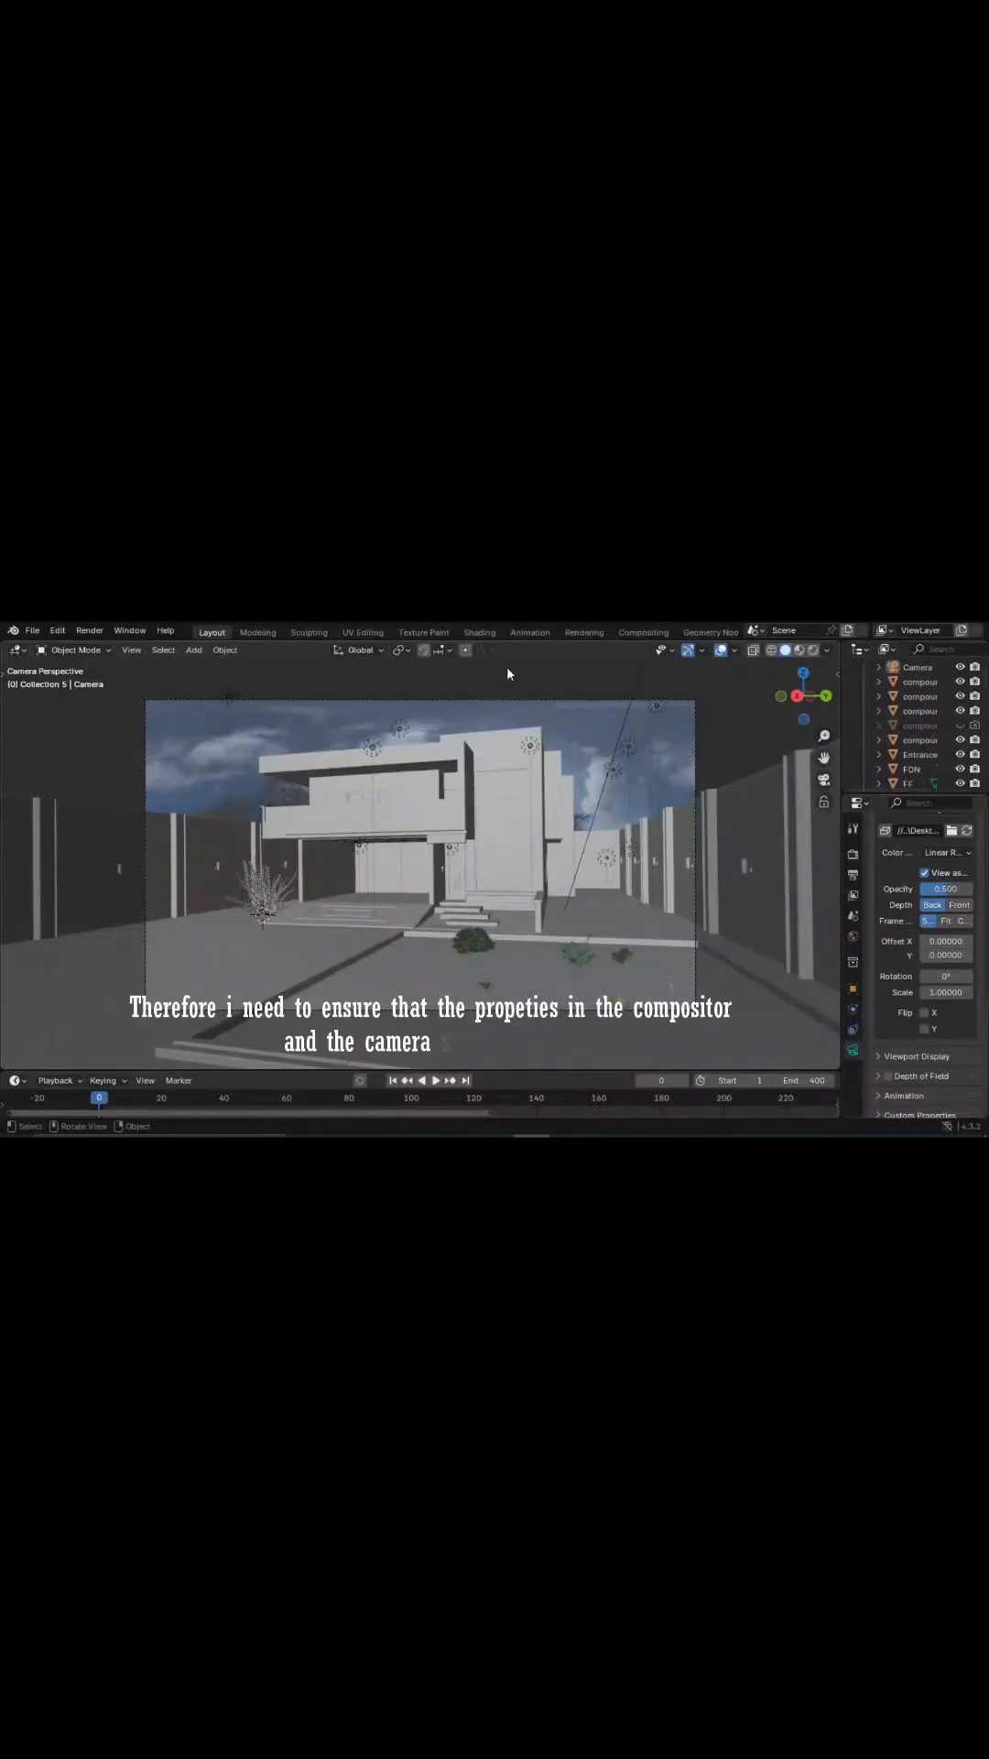
pyautogui.click(643, 631)
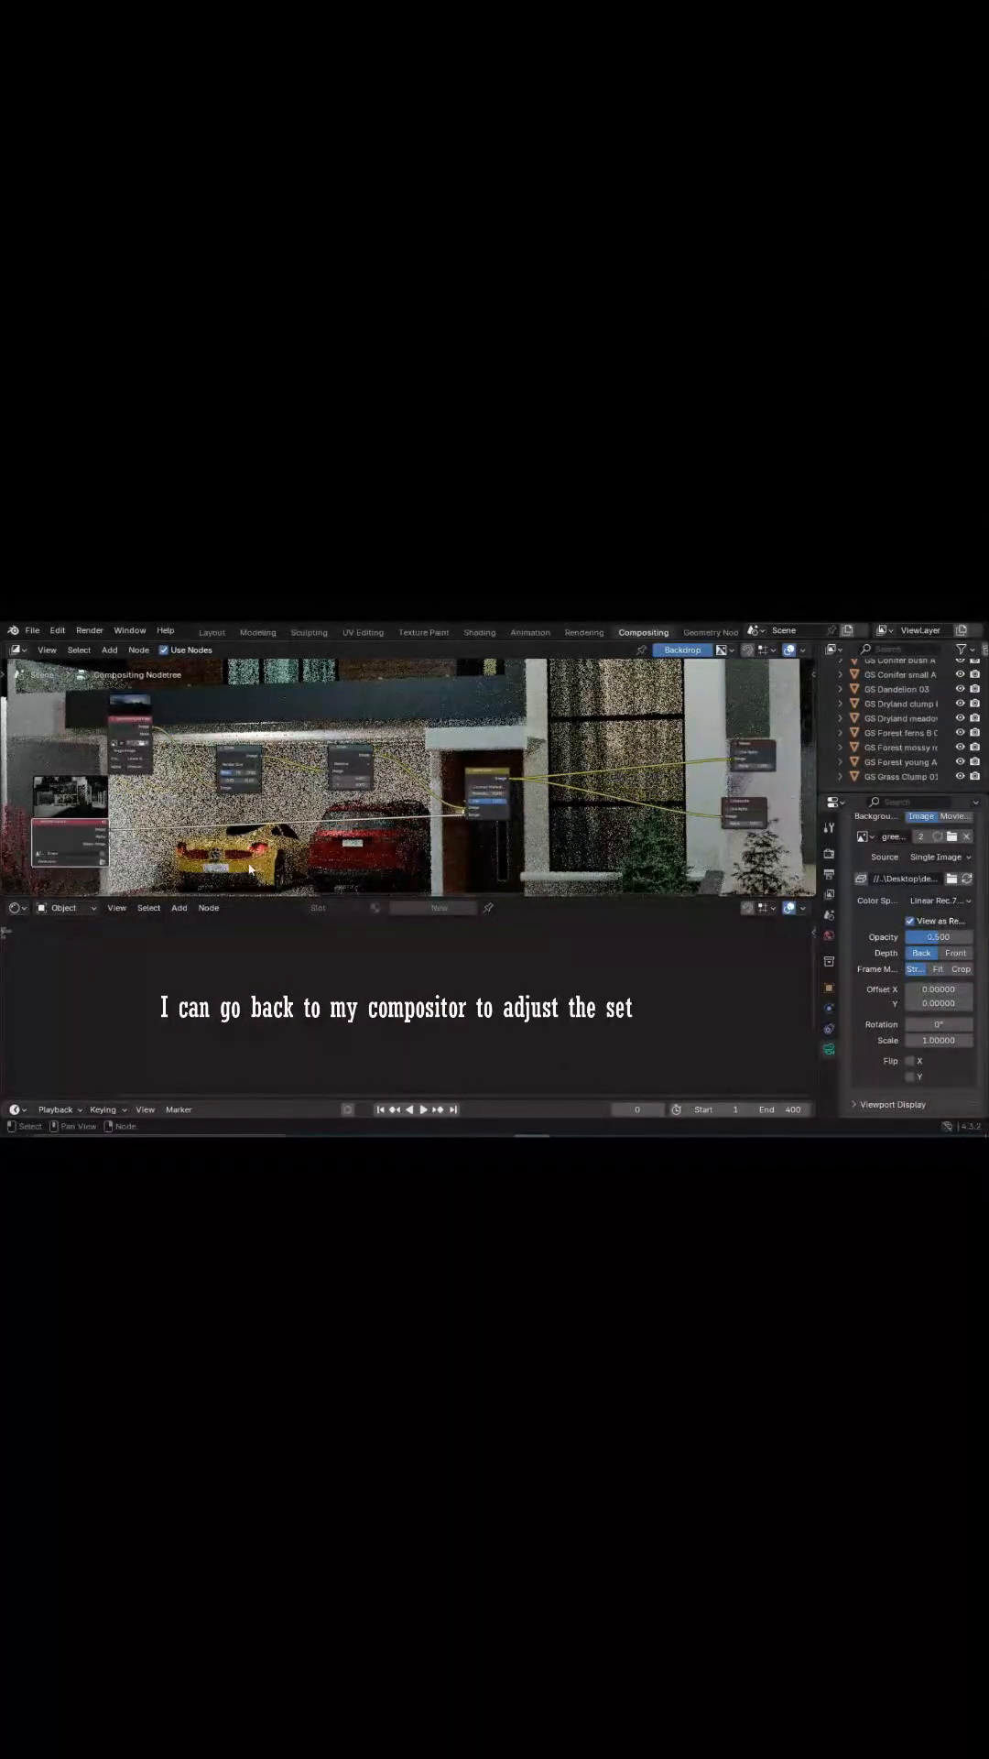
# Change the lower area's editor type to 3D Viewport.
pyautogui.click(14, 908)
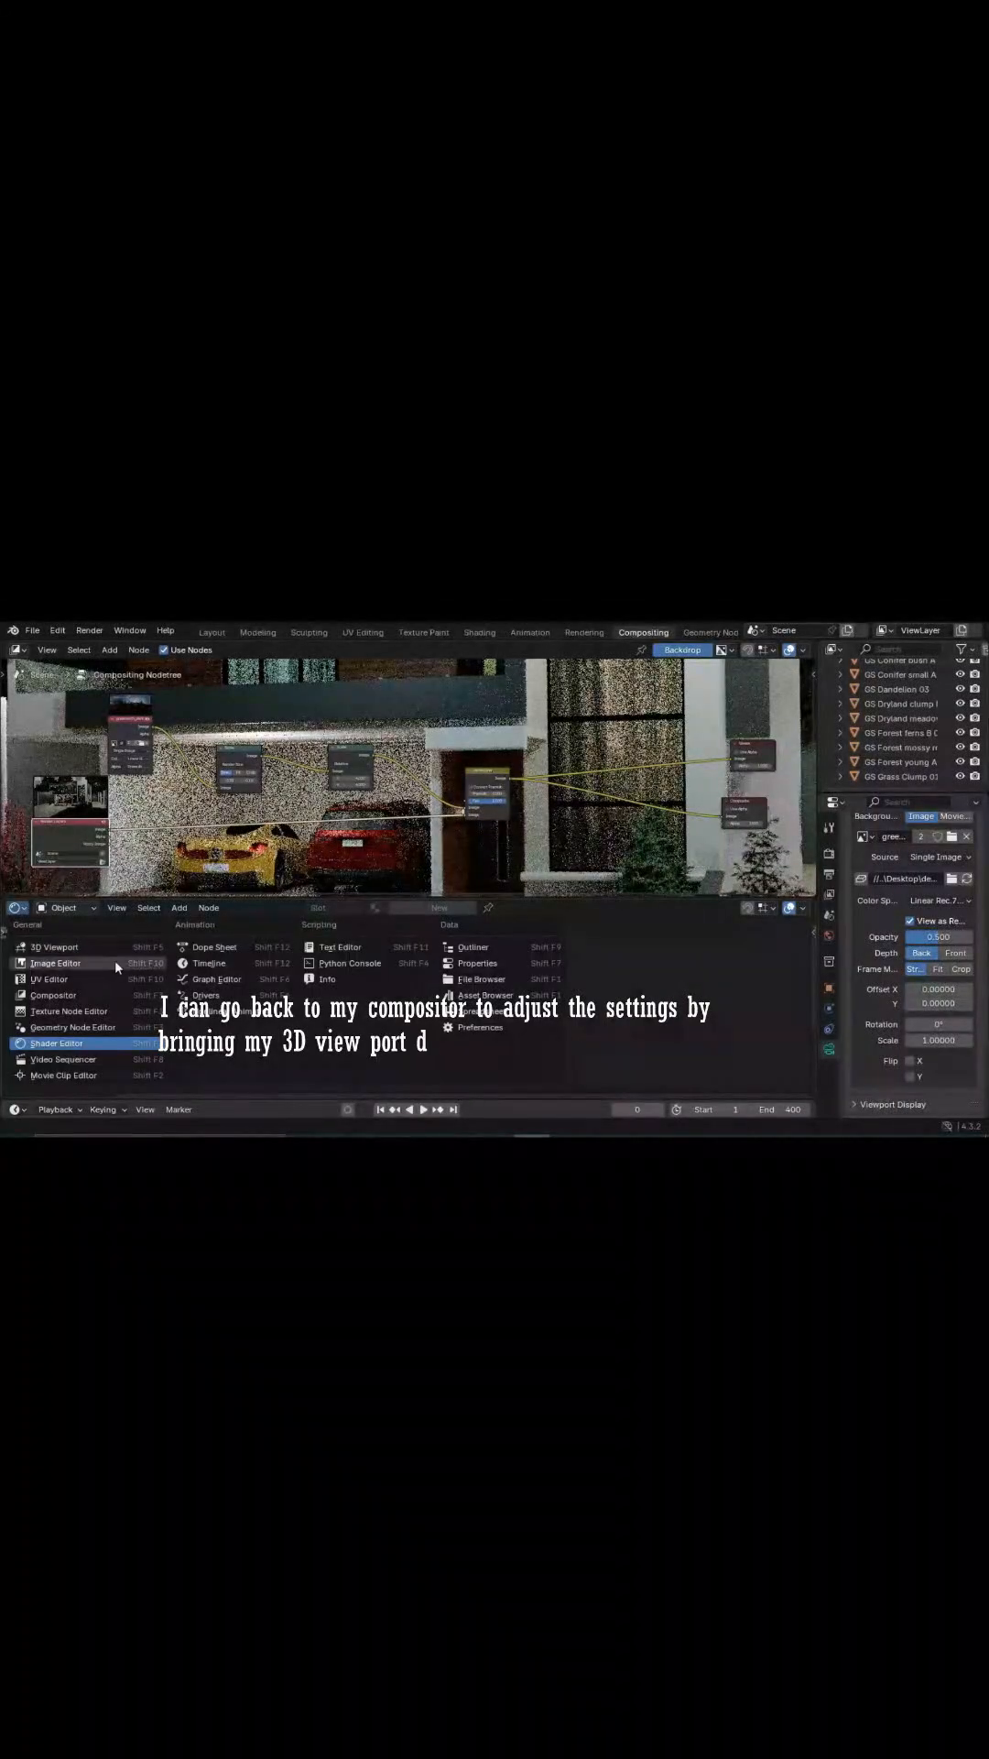
pyautogui.click(45, 946)
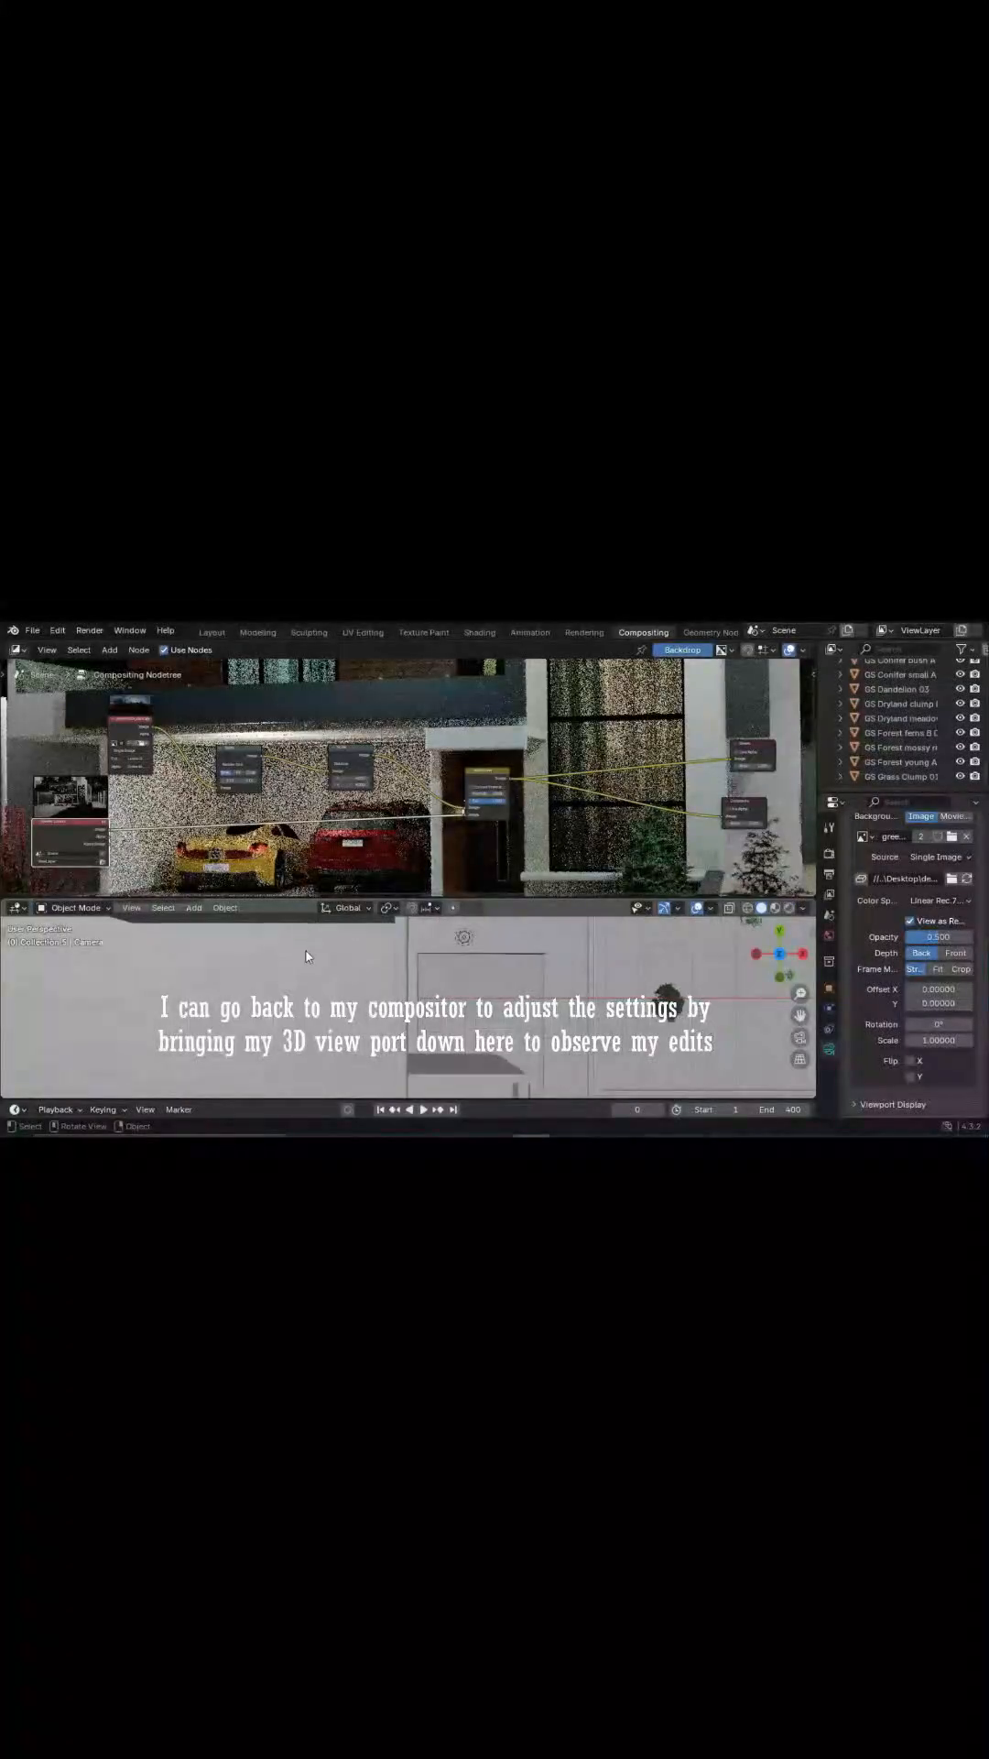